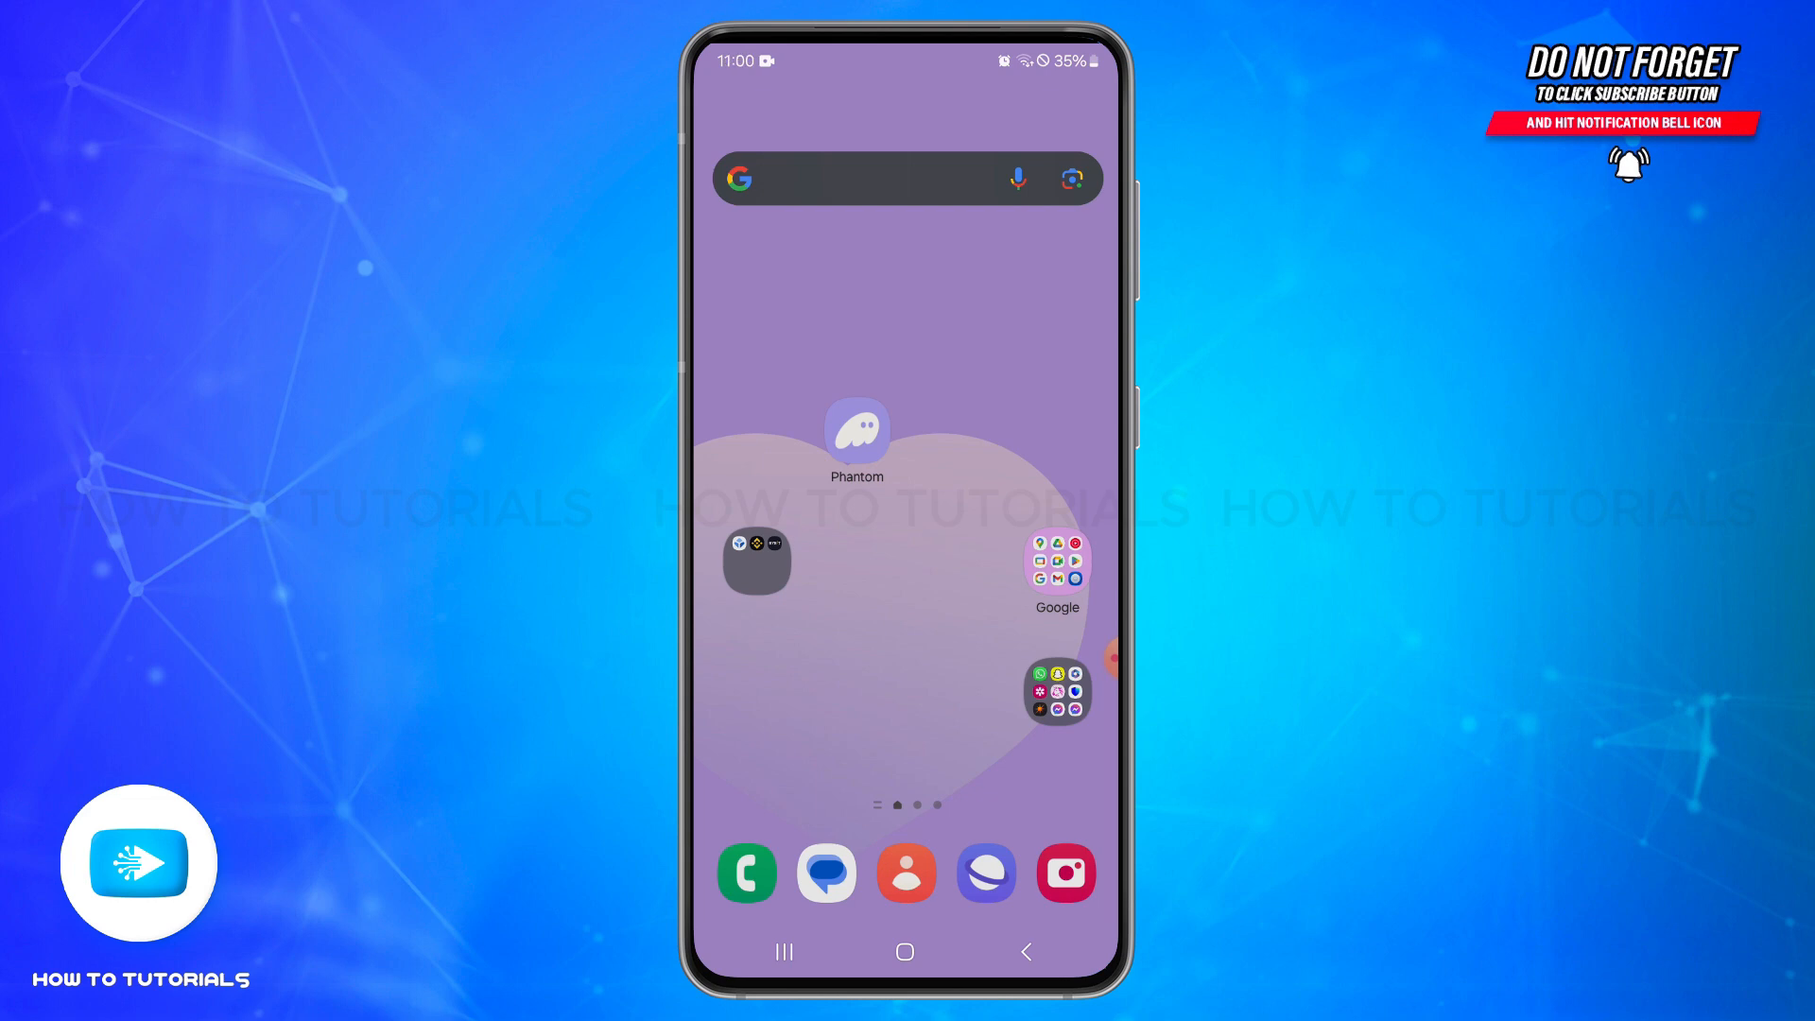
Step: Launch Bybit from the home-screen folder holding Blockchain, Binance and Bybit
click(755, 562)
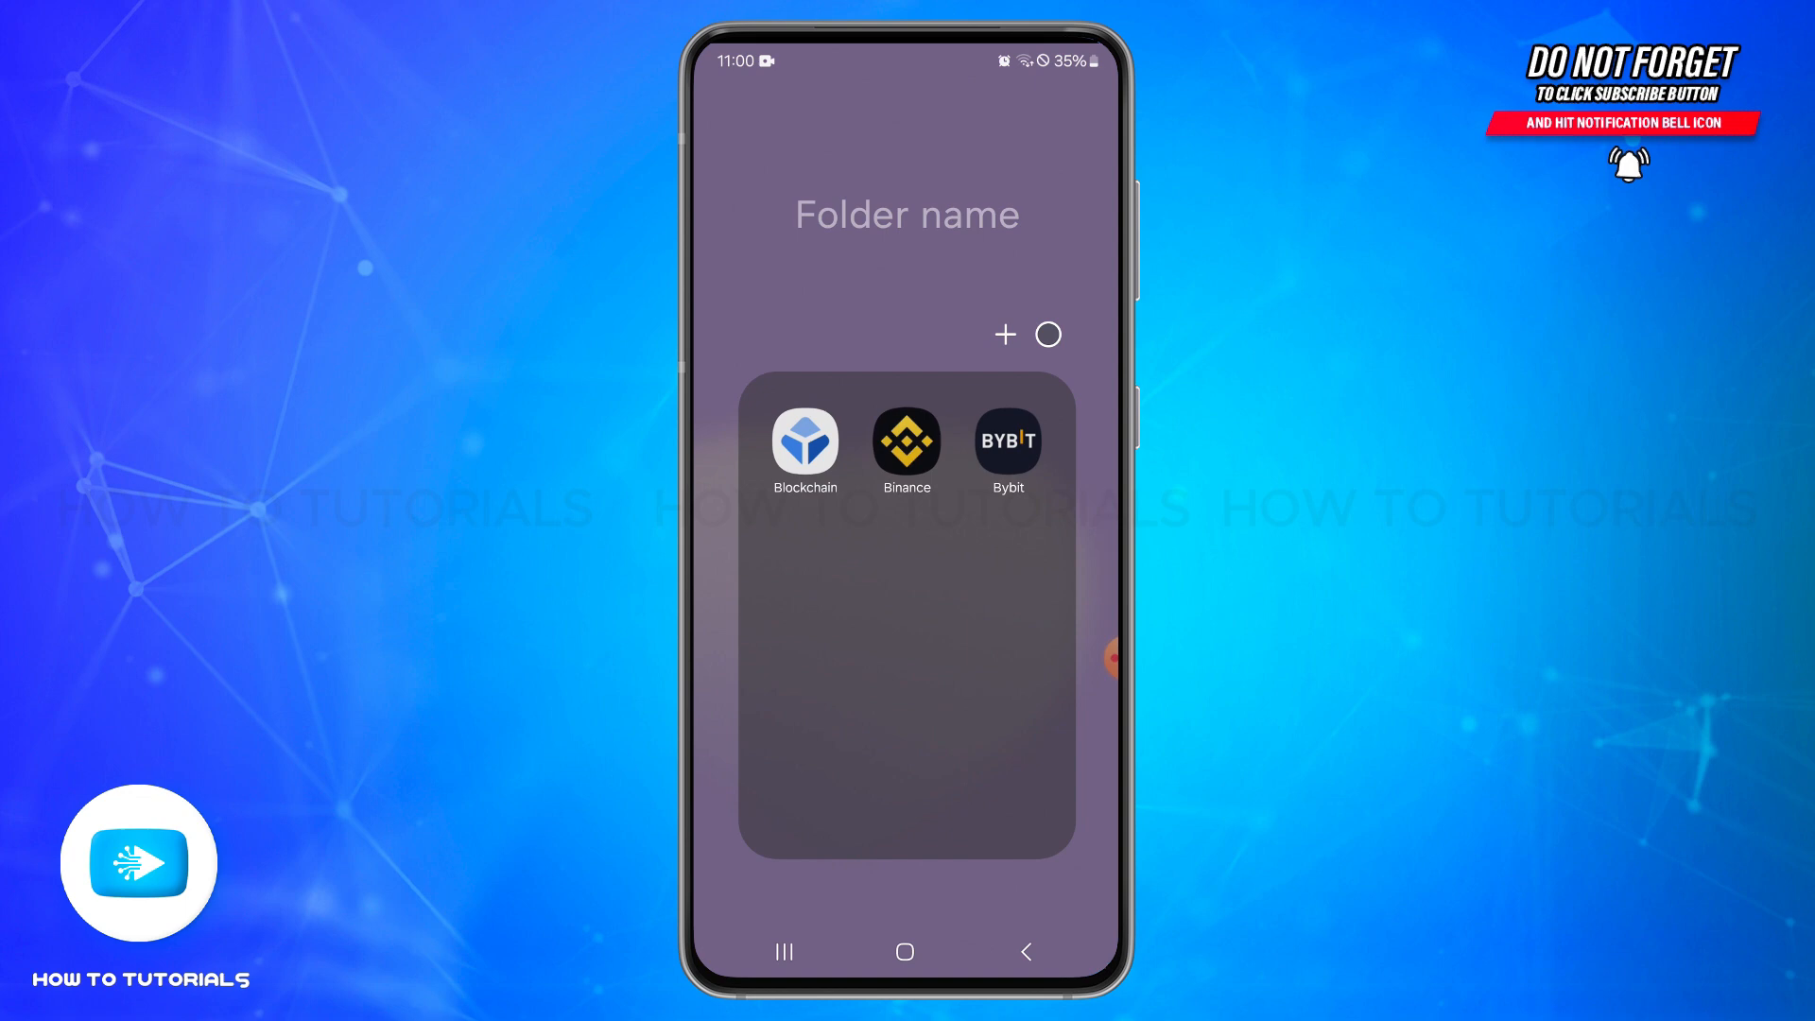
click(1006, 441)
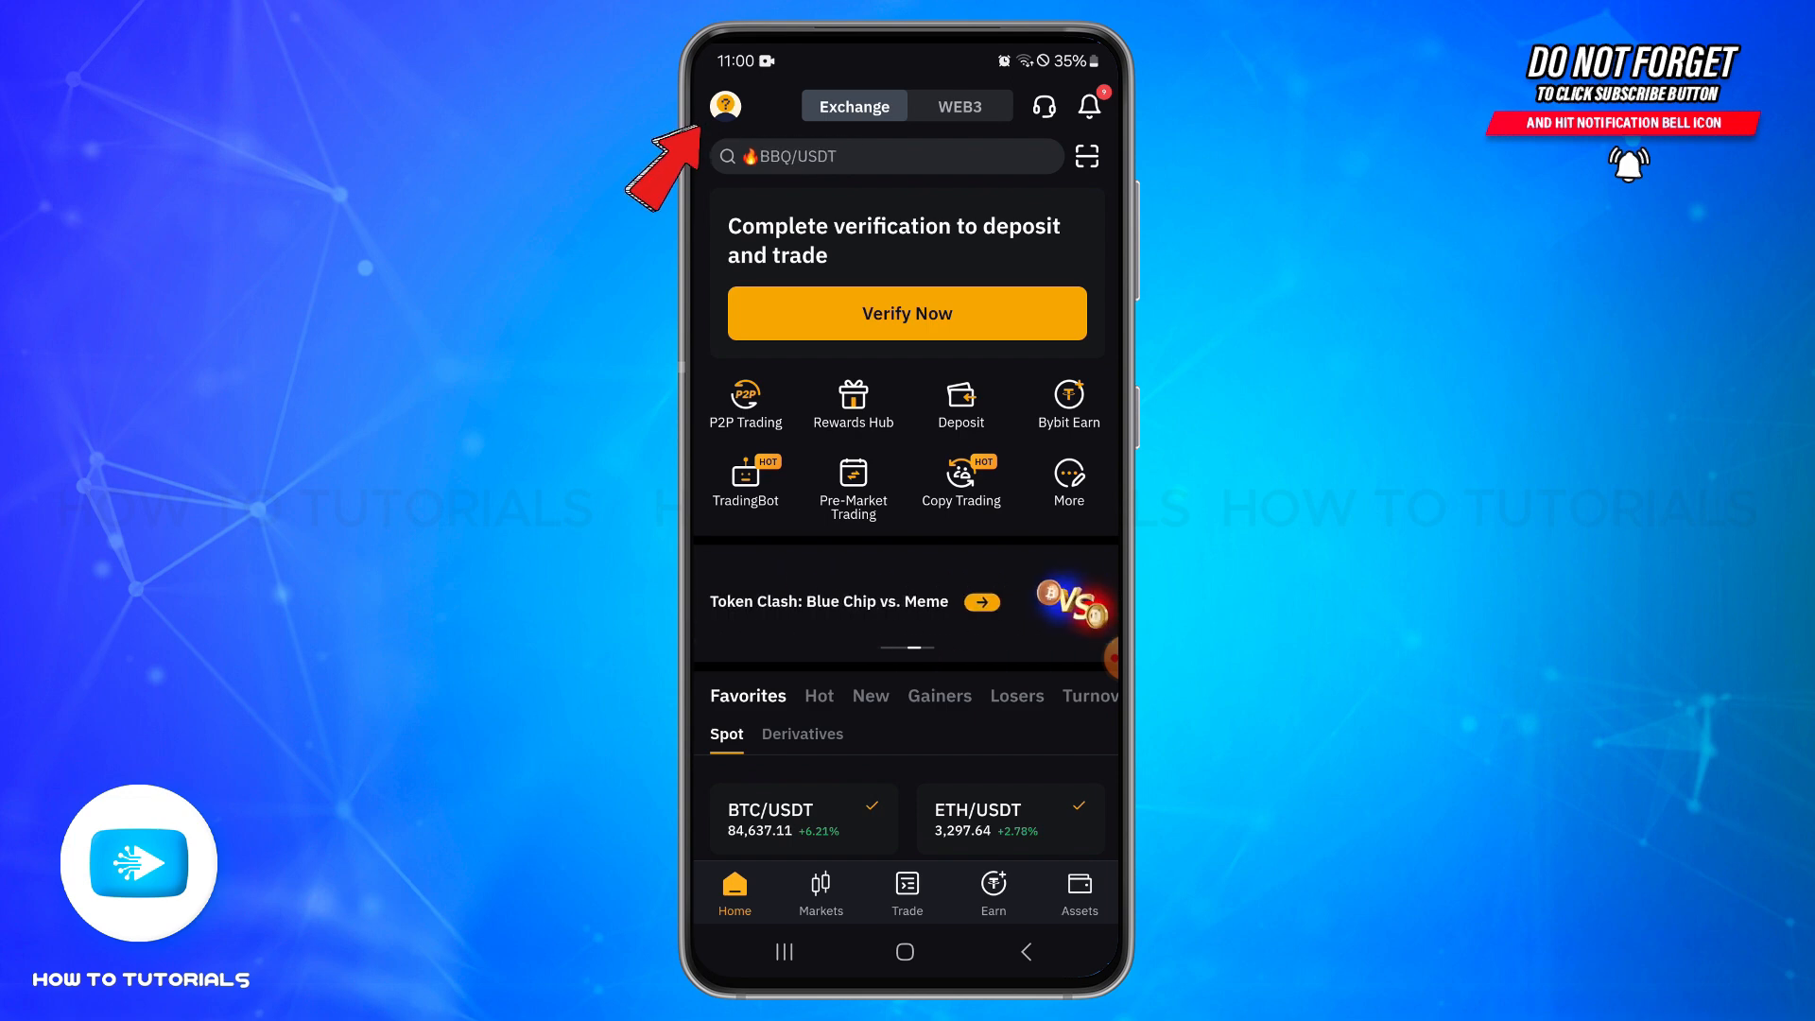
Step: Bring up the account profile page via the top-left avatar
click(724, 106)
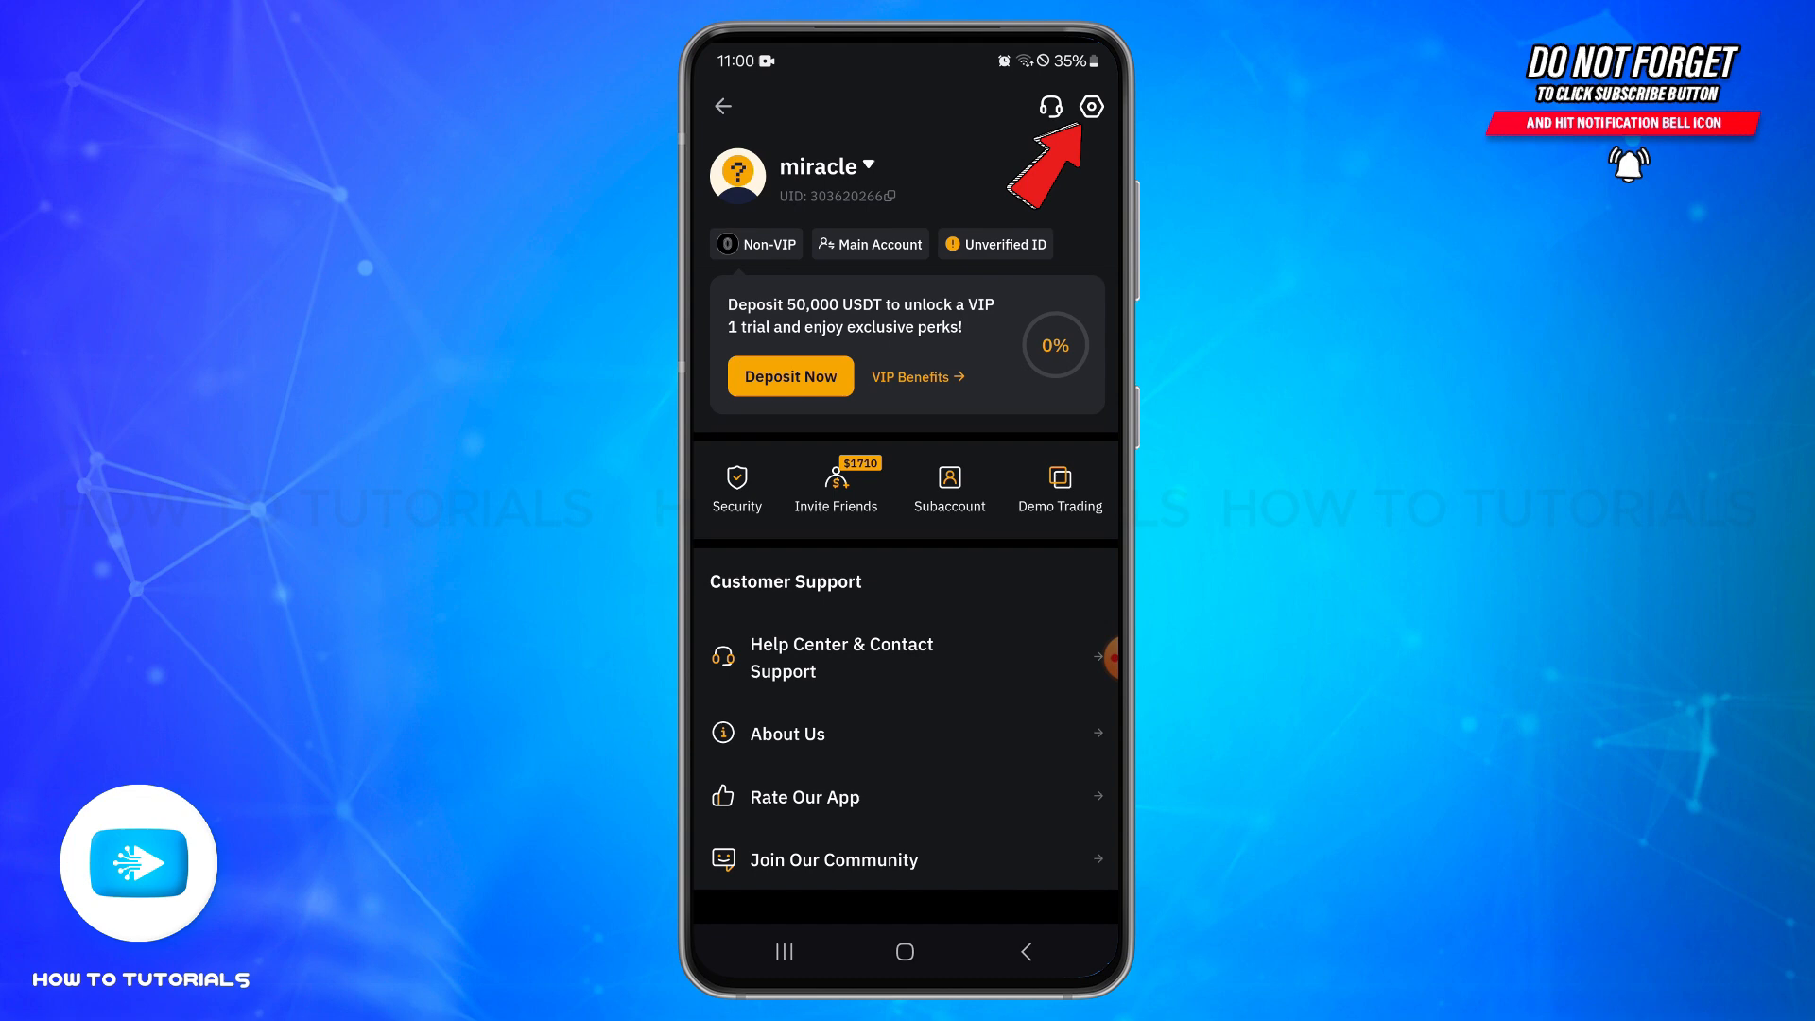
Step: Reach the Nickname editing screen through Settings under Account Info
click(1089, 106)
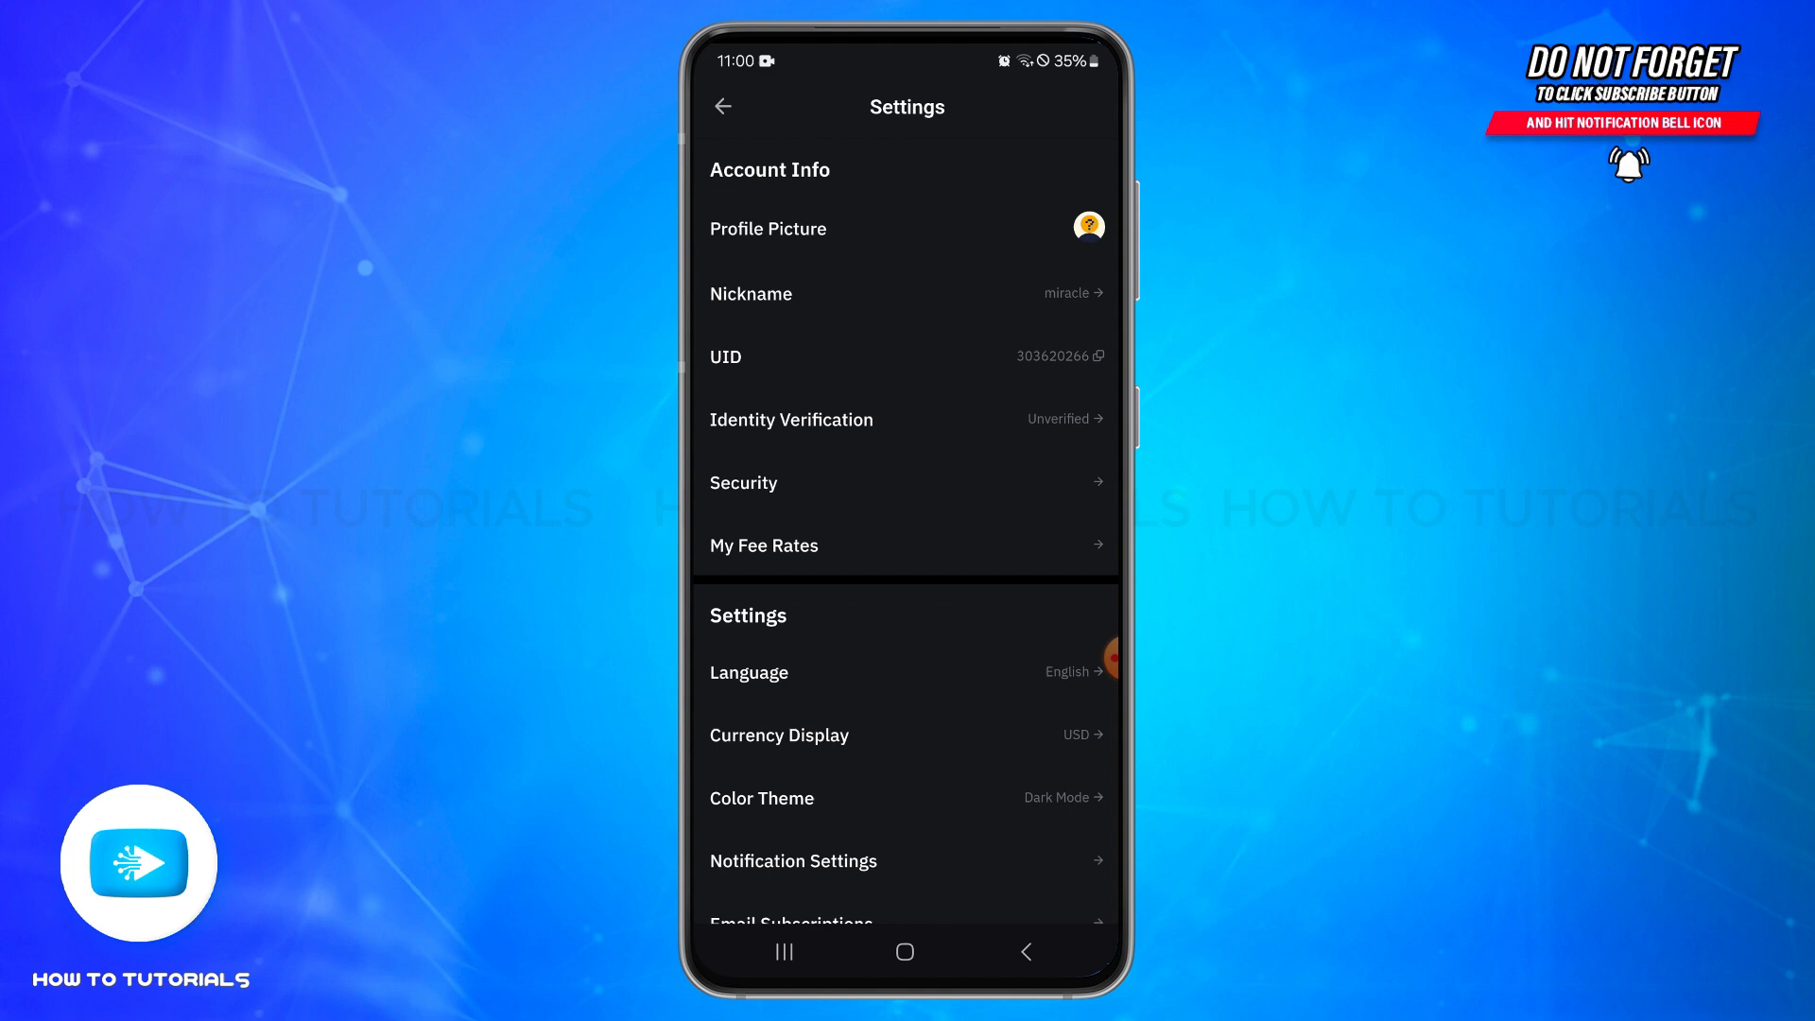
click(906, 293)
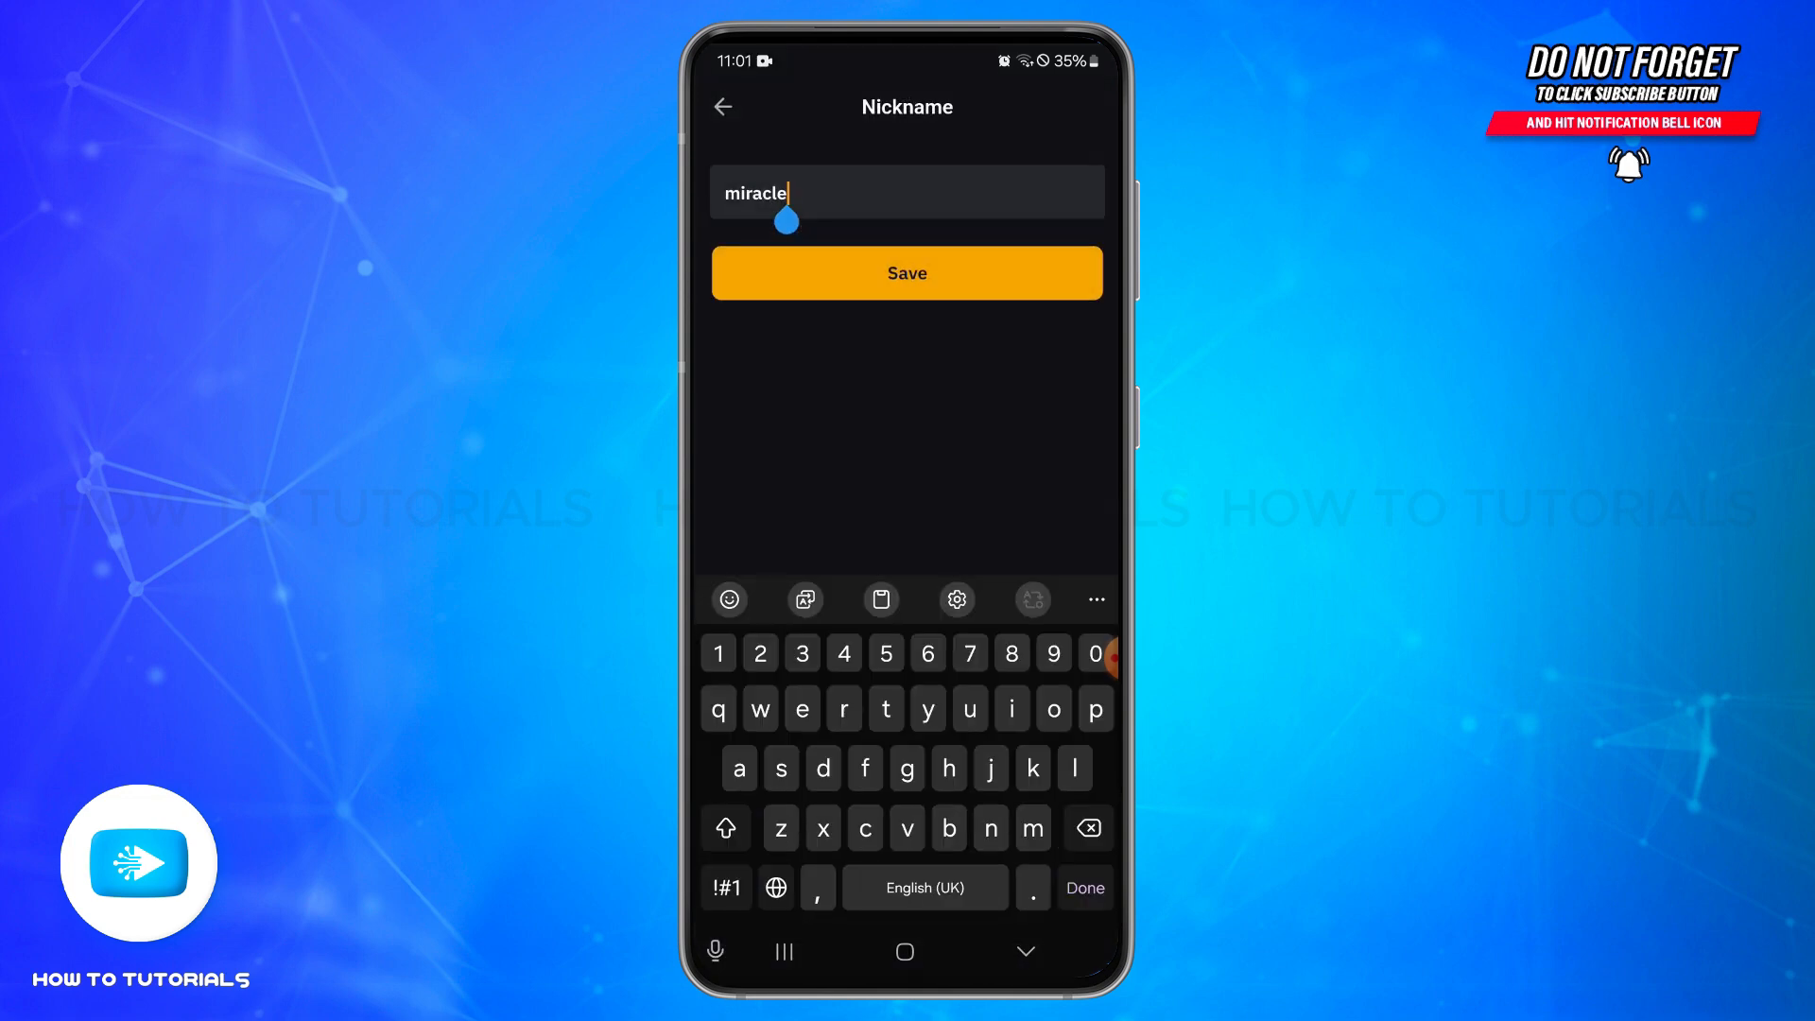
Step: Replace the nickname 'miracle' with 'elcarim' and save it
click(1085, 828)
text(elcarim)
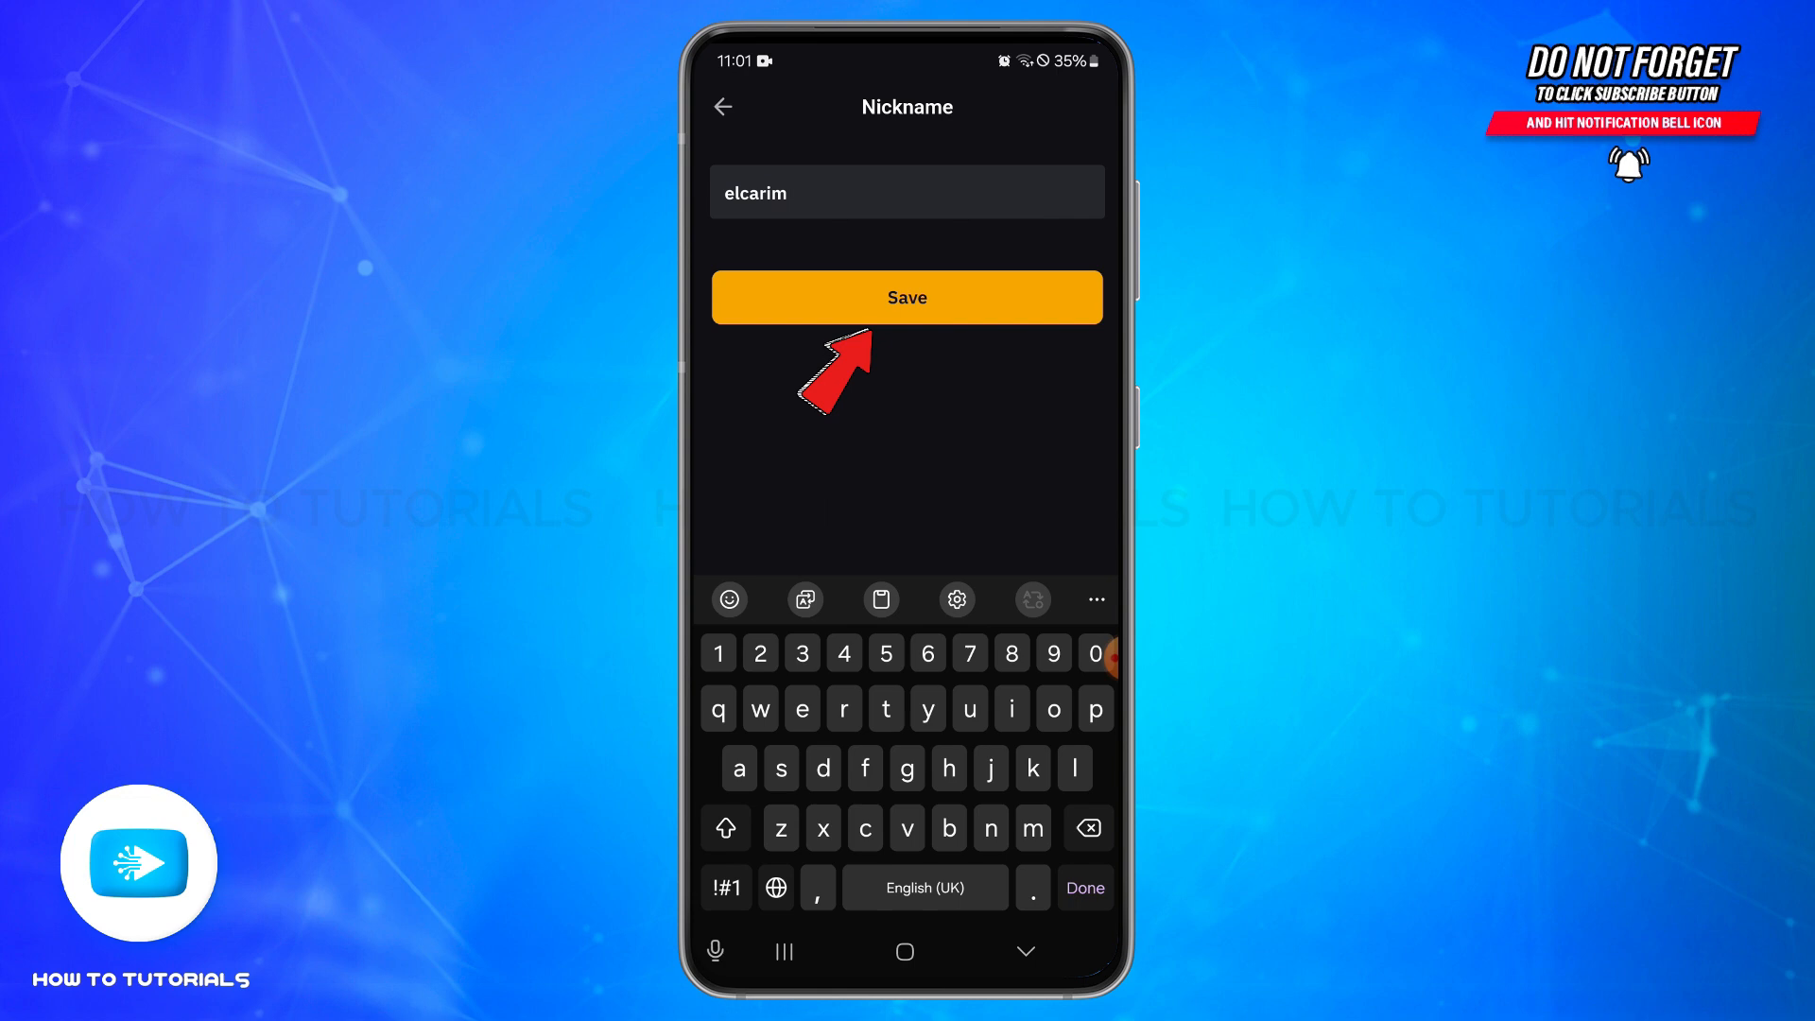
click(906, 297)
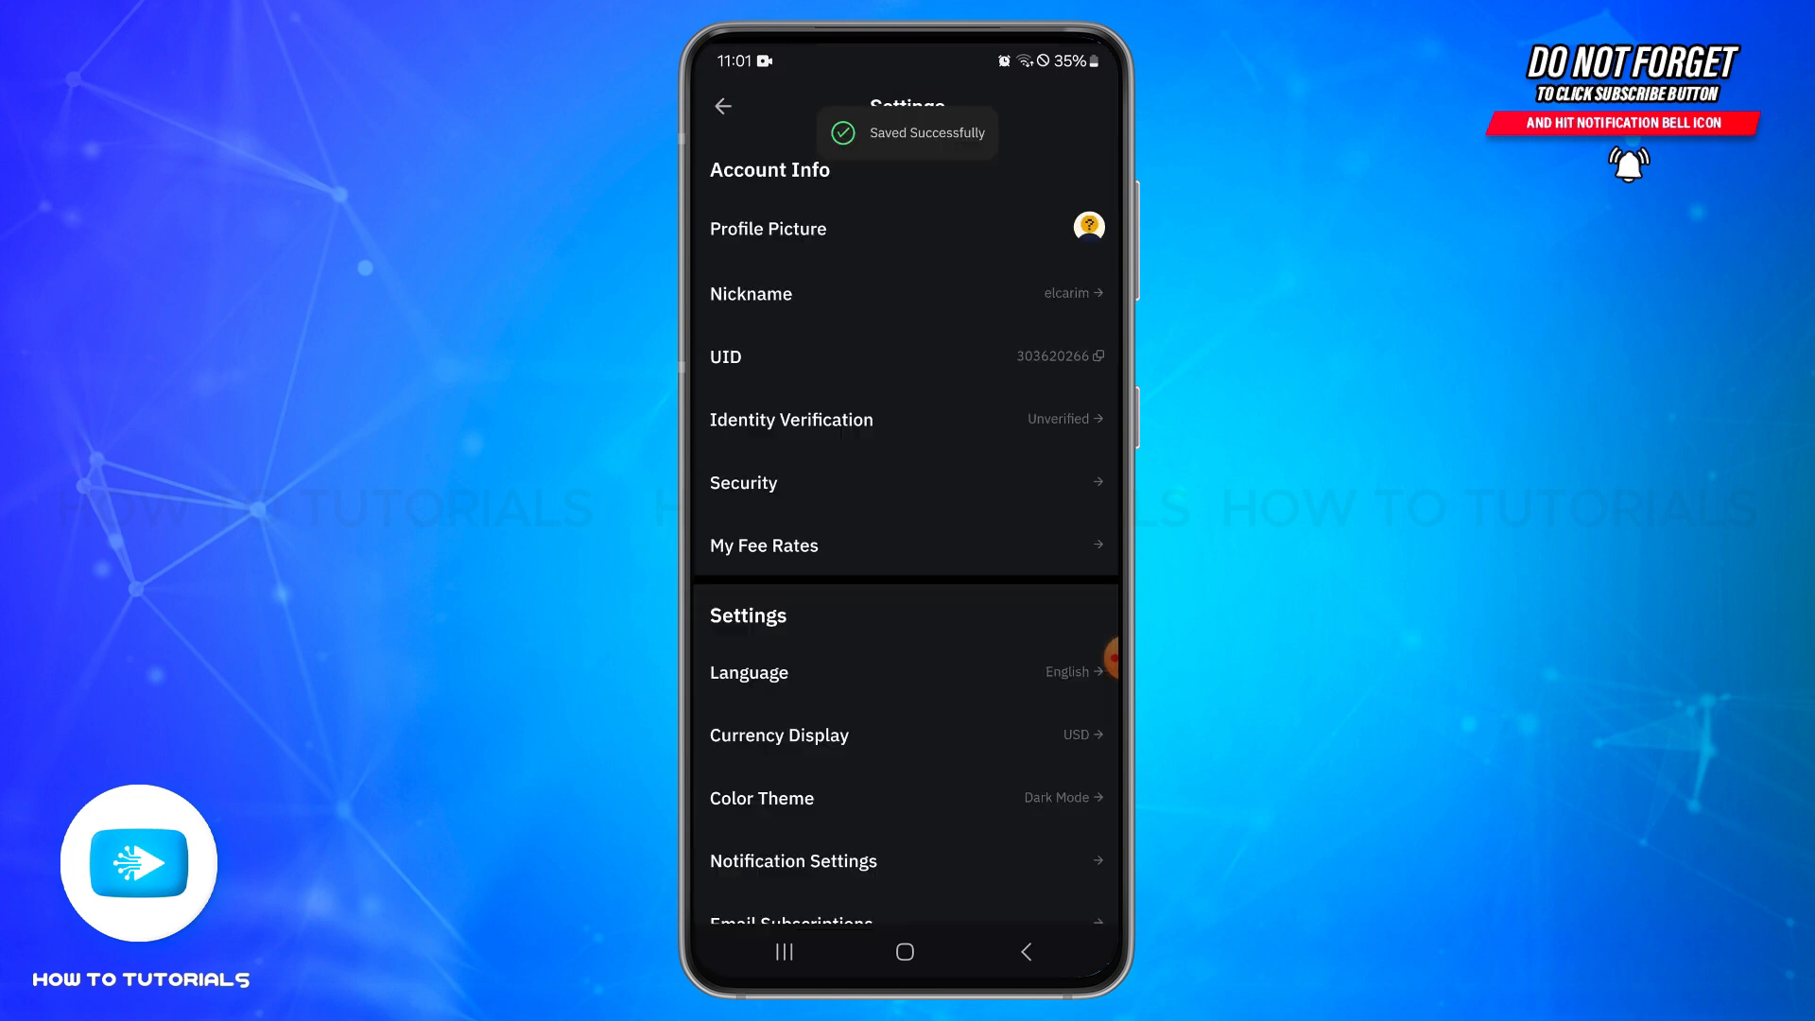